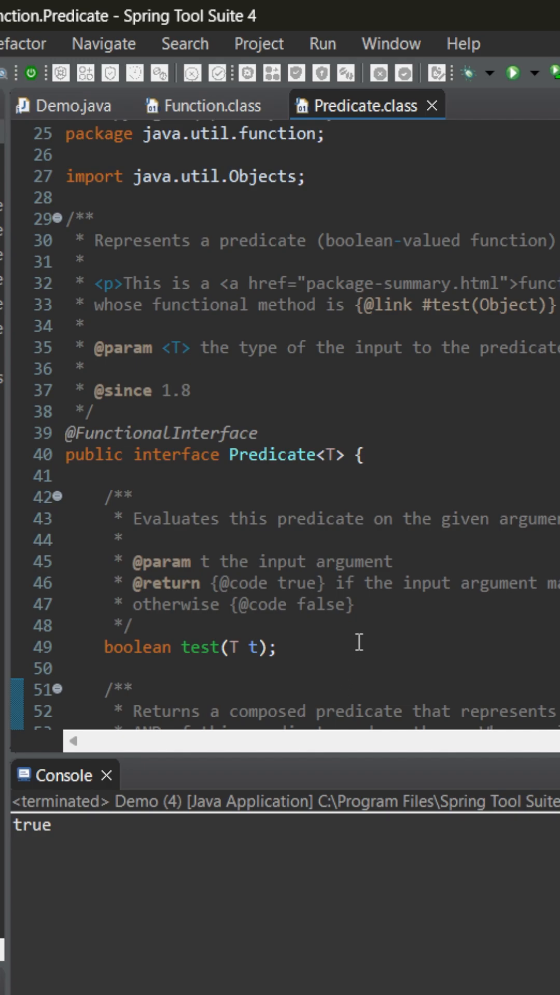
Step: Bring the Demo.java source back into focus beside the Function and Predicate sources
left_click(48, 106)
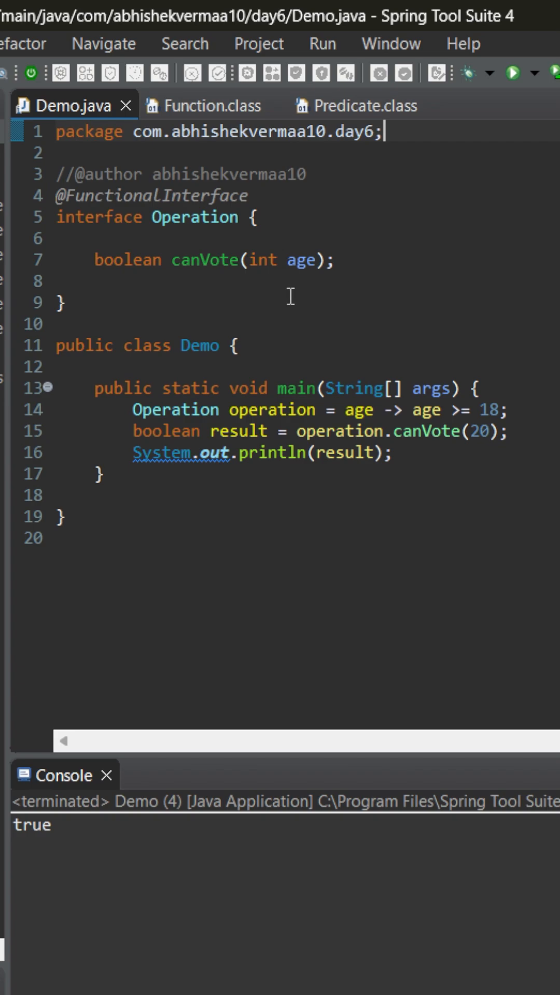
mouse_move(156, 282)
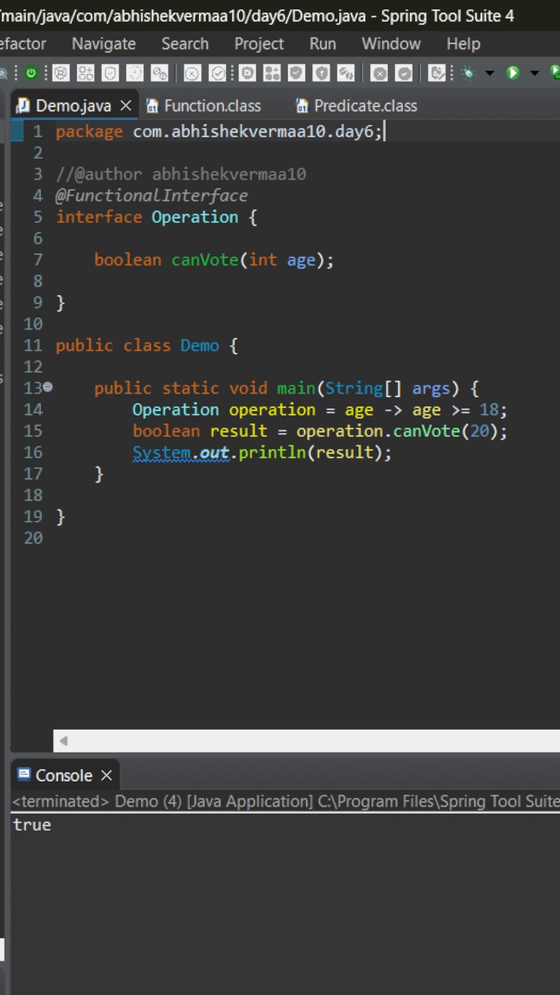
mouse_move(530, 445)
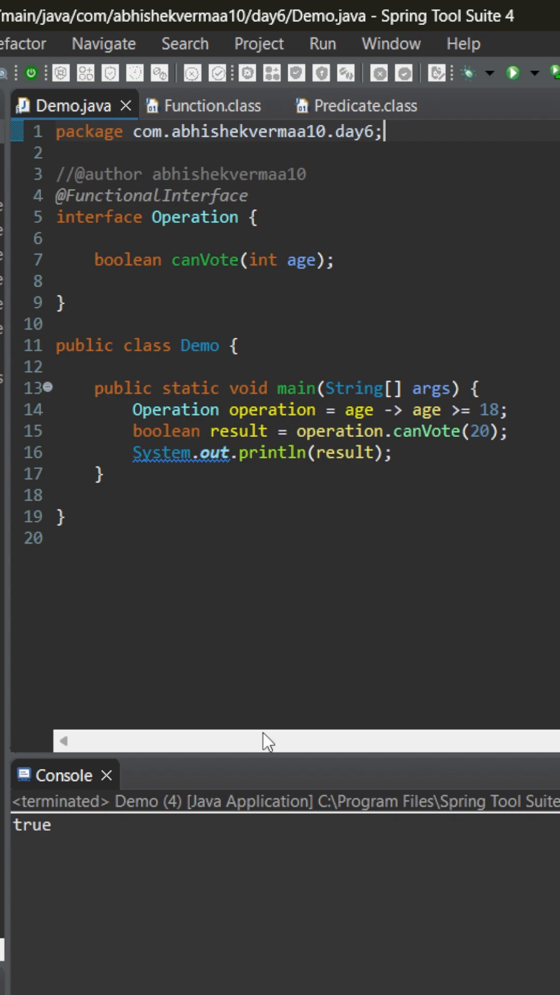
mouse_move(410, 457)
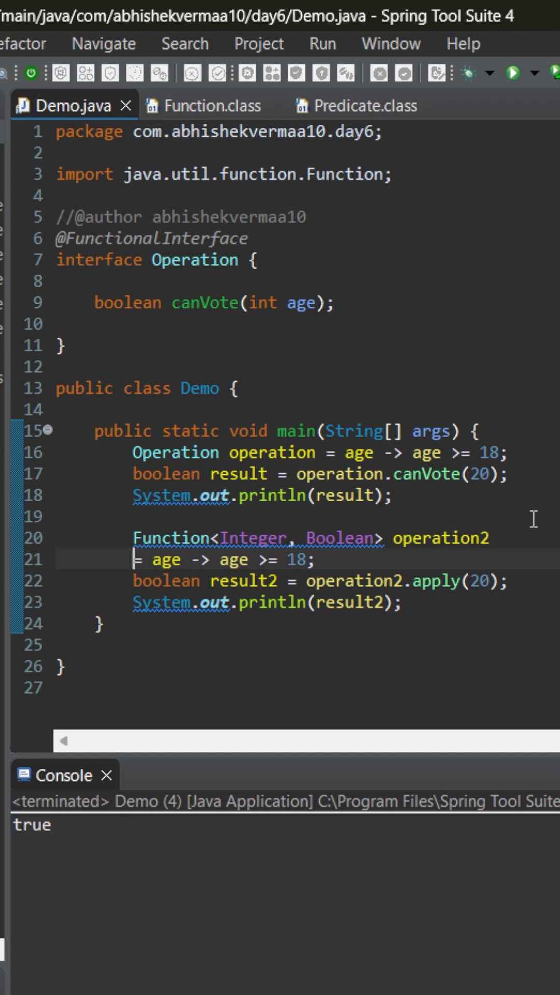
mouse_move(520, 74)
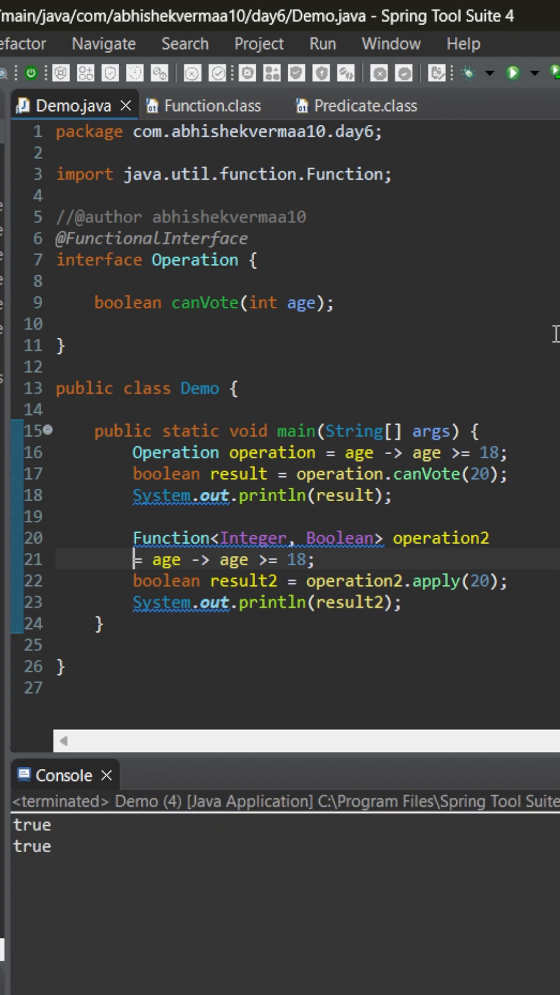
mouse_move(478, 619)
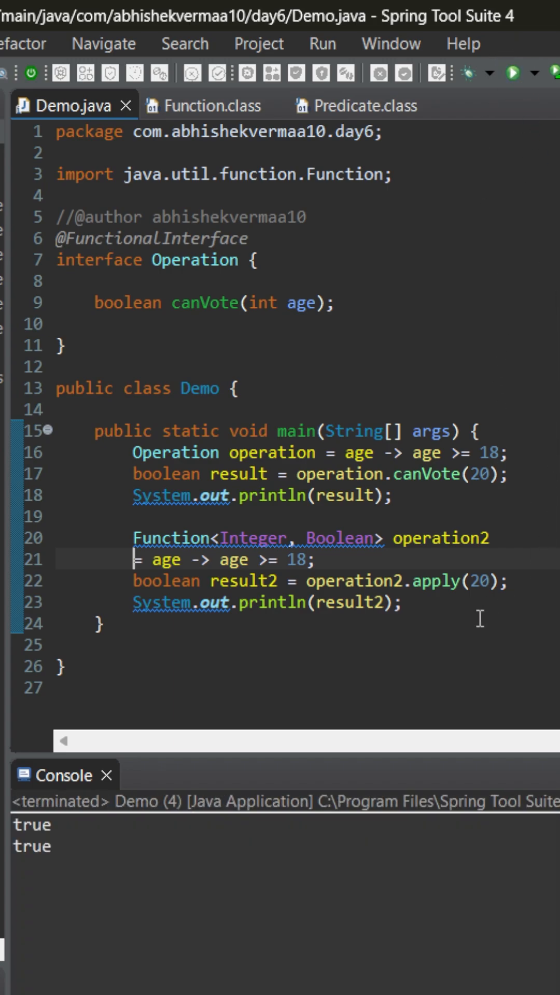
Step: Highlight the new Function<Integer, Boolean> operation2 lines 20-23 with apply(20) and println
left_click_drag(134, 538, 401, 603)
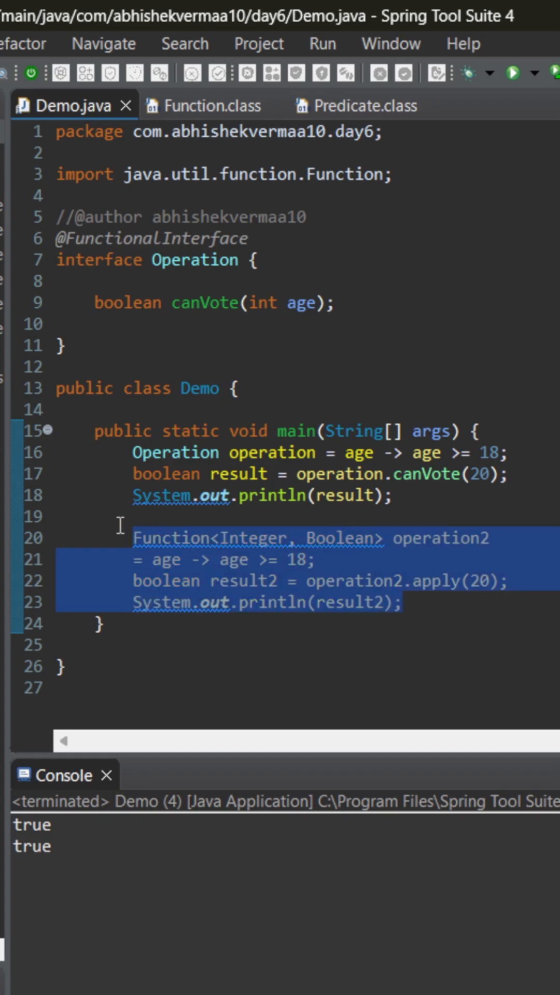